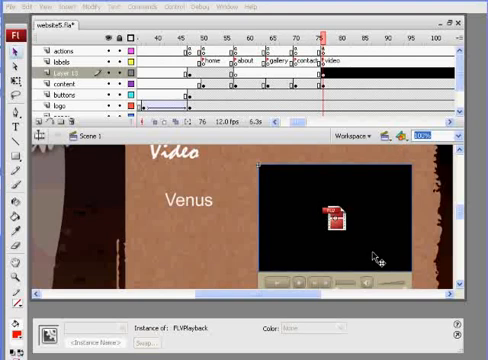
Confirm the Venus label is Static Text, then place a new text box below it.
scroll("down", 3)
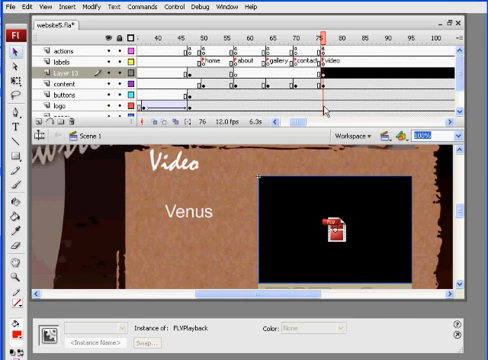
left_click(190, 211)
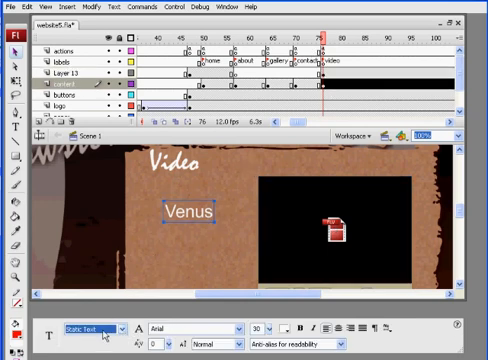
left_click(95, 328)
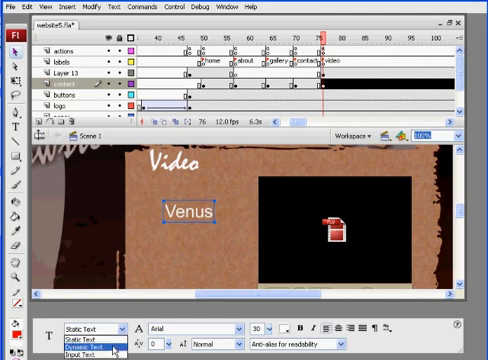
left_click(90, 325)
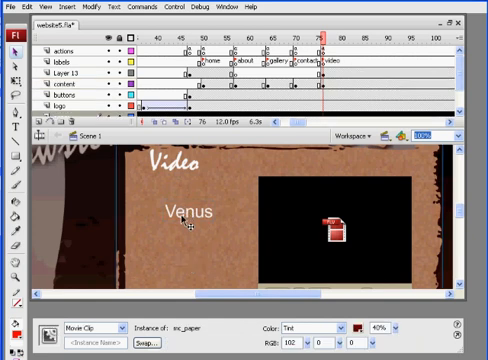
left_click(185, 212)
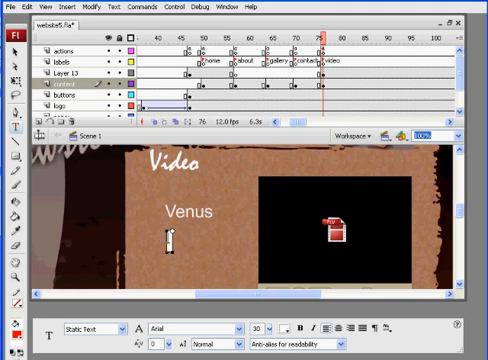
Type 'Ducks' and convert it to a button symbol named ducks.
type("Ducks")
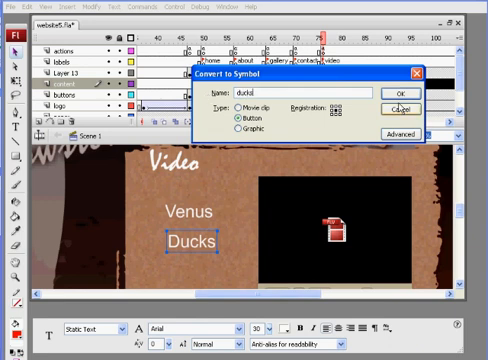
left_click(396, 93)
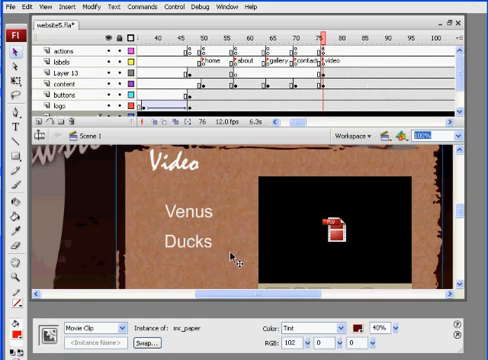
Select the Venus and Ducks buttons and enter the Venus button's _btn instance name.
left_click(178, 242)
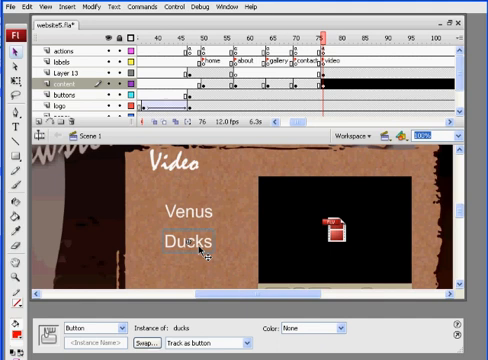
left_click(190, 211)
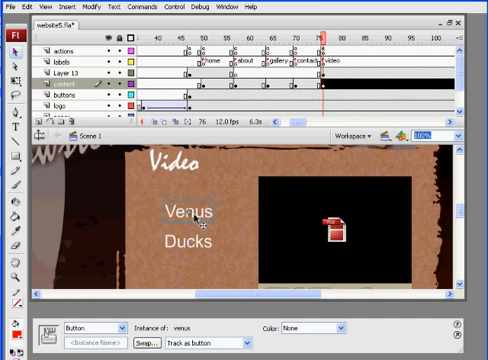
mouse_move(187, 271)
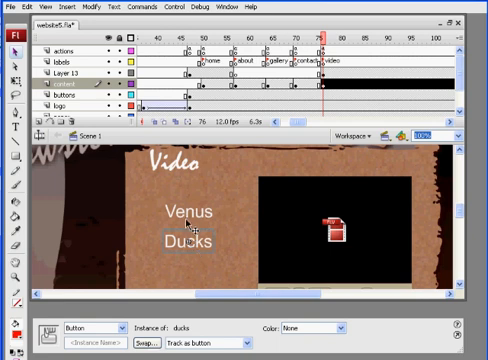
left_click(191, 211)
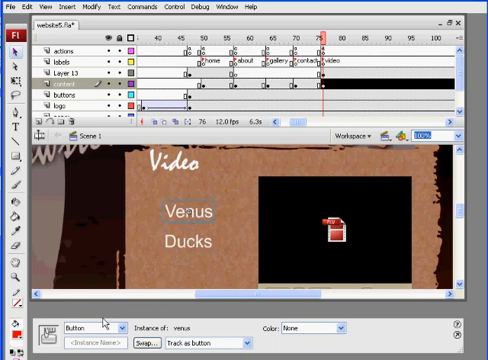
mouse_move(150, 245)
type("_btn")
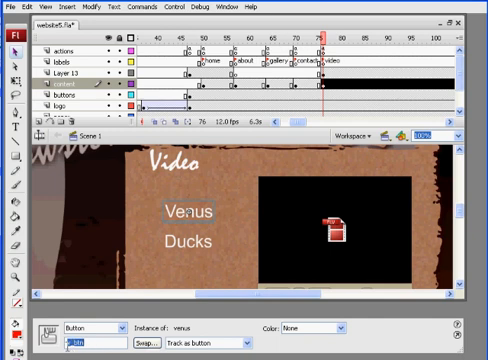
mouse_move(147, 272)
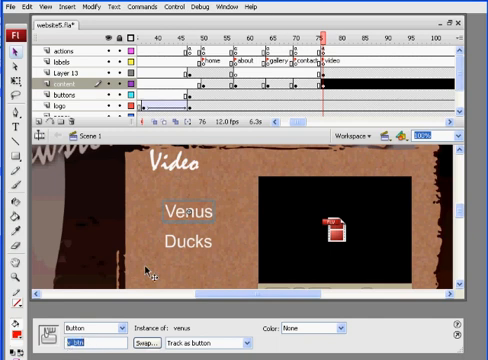
left_click(188, 240)
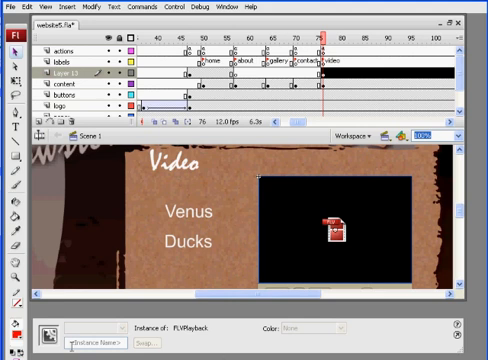
Enter the video player's instance name and select the actions keyframe at frame 76.
type("vid_")
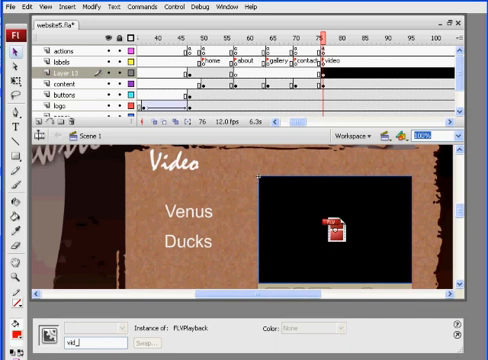
triple_click(72, 338)
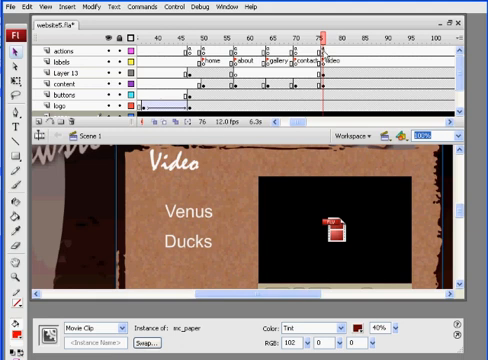
left_click(55, 48)
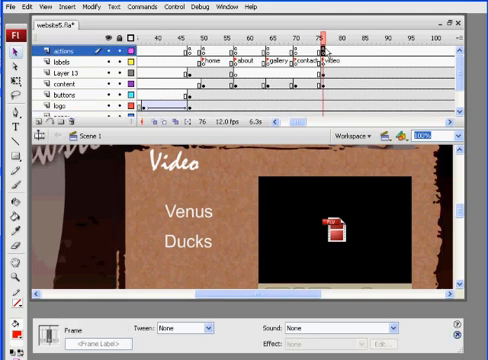
mouse_move(334, 9)
type("stop();")
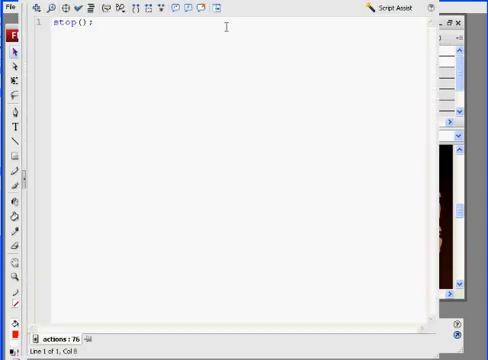
Add blank lines after stop() and set a larger ActionScript font size.
key("Return")
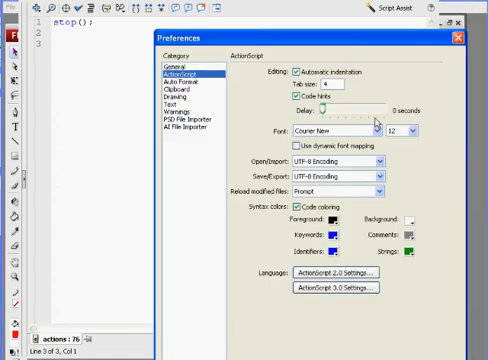
left_click(405, 131)
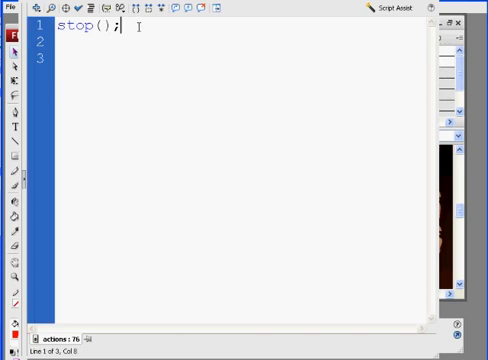
mouse_move(200, 84)
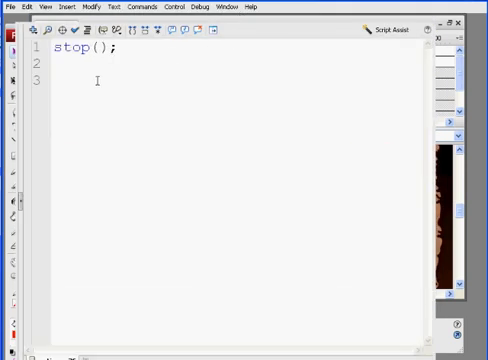
Write an empty d_btn.onPress = function(){ } block below stop() and hide the script.
type("d")
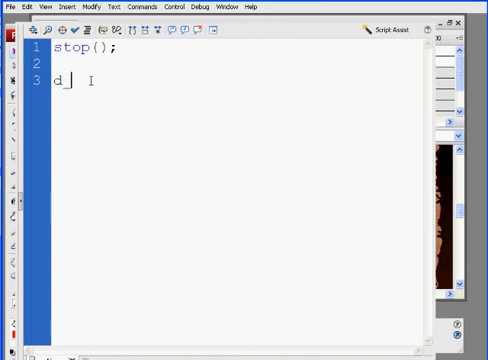
type("_btn")
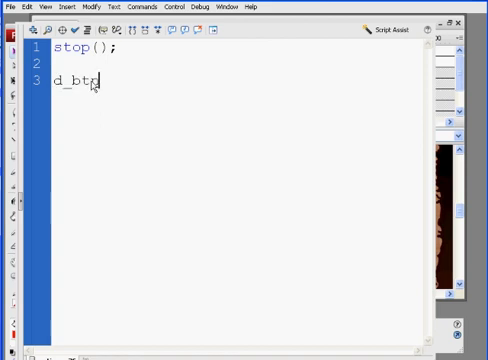
type(".onPress = func")
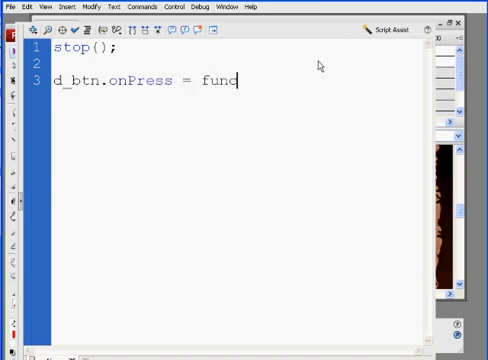
type("tion(")
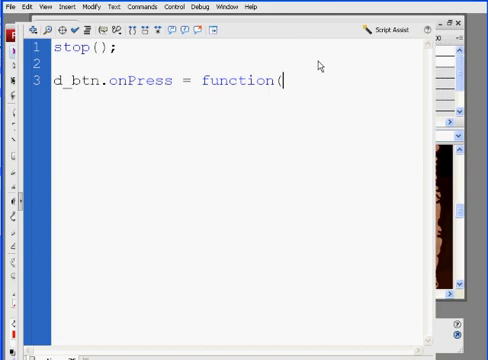
type("){")
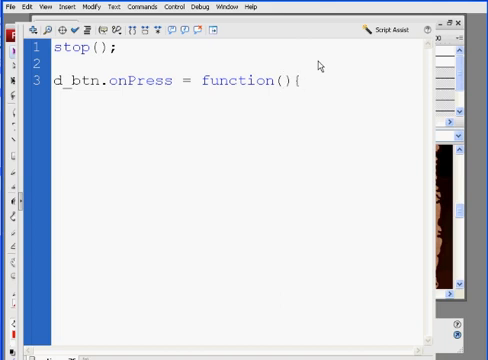
key("Return")
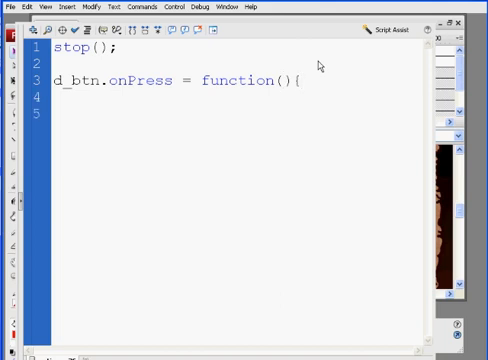
key("Return")
type("}")
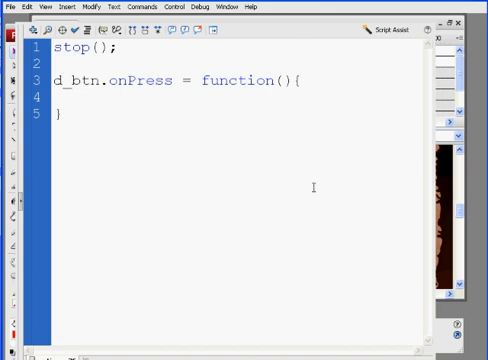
left_click(90, 98)
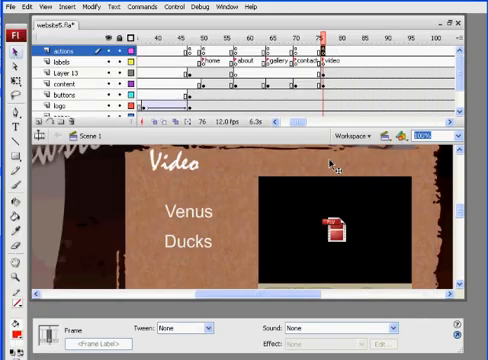
Reopen the script and start typing vid_player. inside the d_btn handler.
left_click(345, 225)
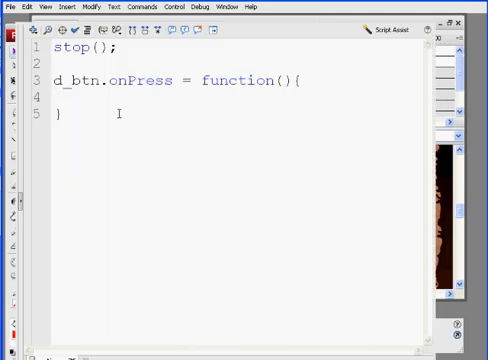
type("vid")
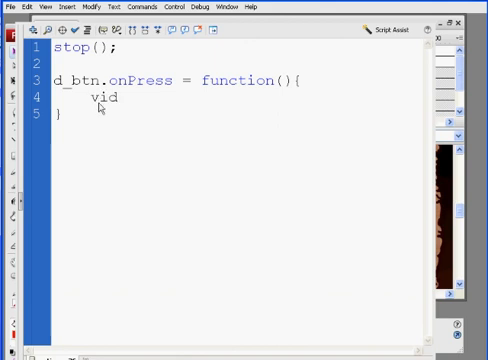
type("_player")
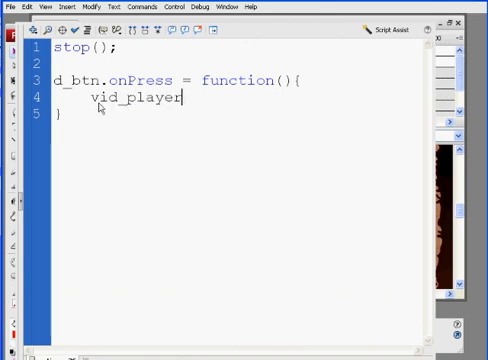
type(".")
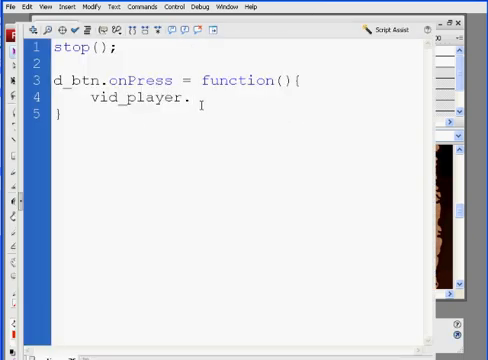
Complete the line as contentPath = "video/".
type("conte")
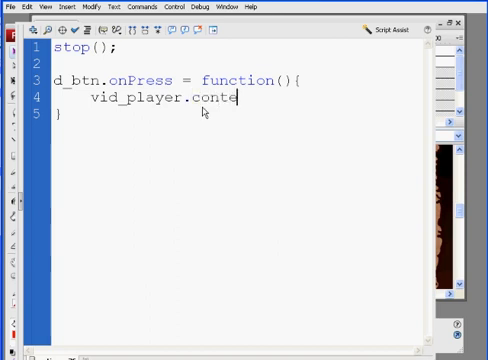
type("ntPath")
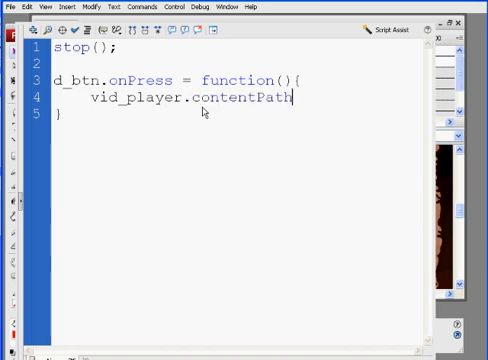
type("=")
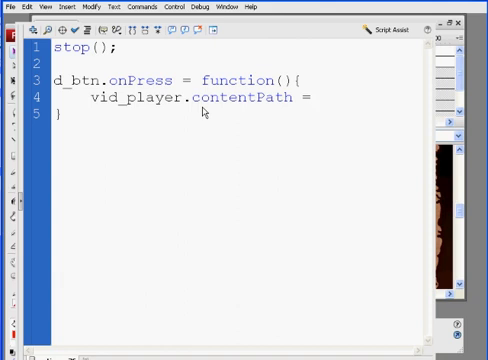
type("\"\"")
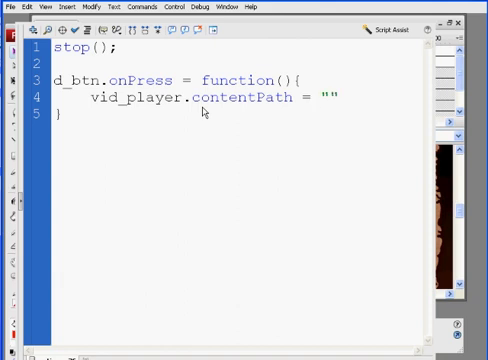
type("vid")
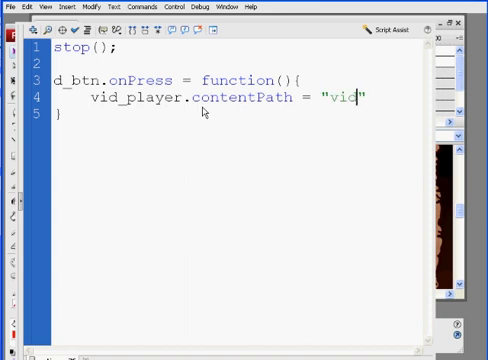
type("eo/\"")
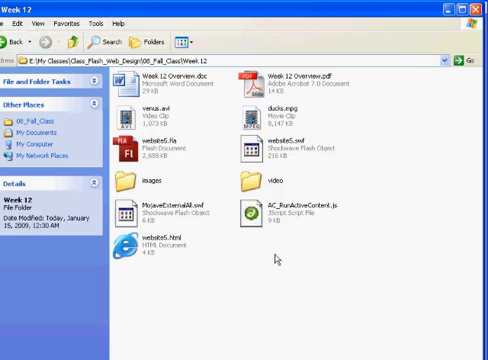
Open the Week 12 video folder to see the FLV clip names.
double_click(275, 177)
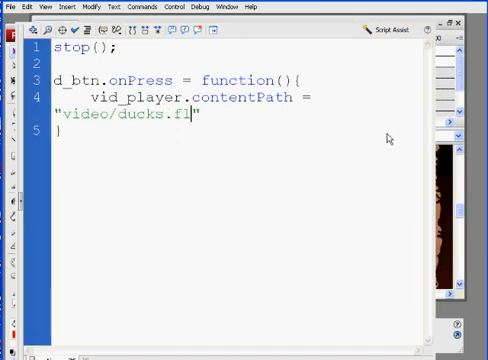
type("v")
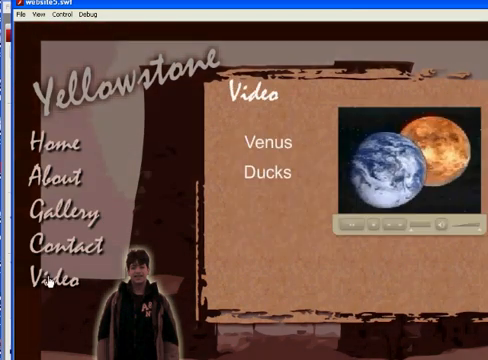
Open the Video page in the preview, play the ducks clip and pause it.
left_click(263, 171)
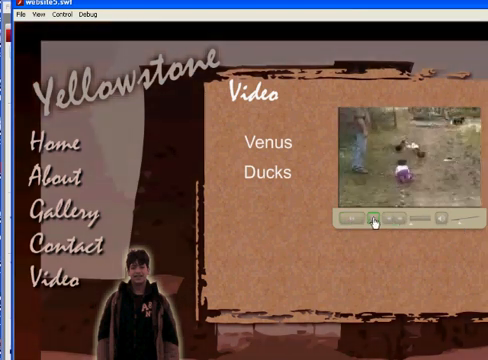
left_click(375, 218)
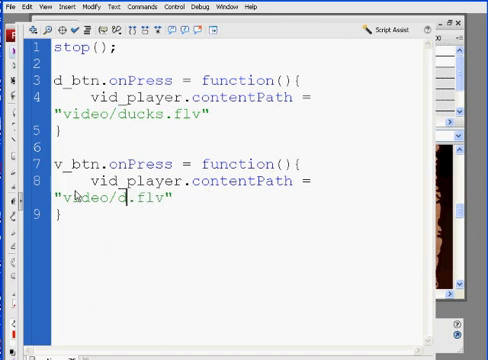
Change the copied handler's clip name to 'venus' for v_btn.
type("venus")
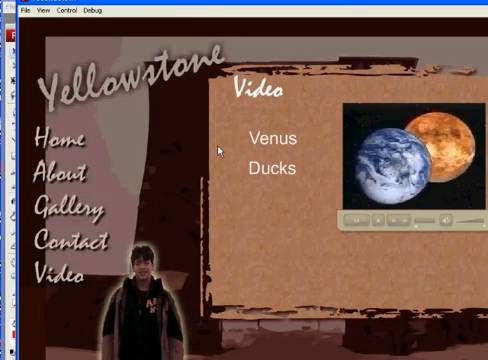
In the preview, play the Ducks clip, then switch the player back to Venus.
left_click(270, 168)
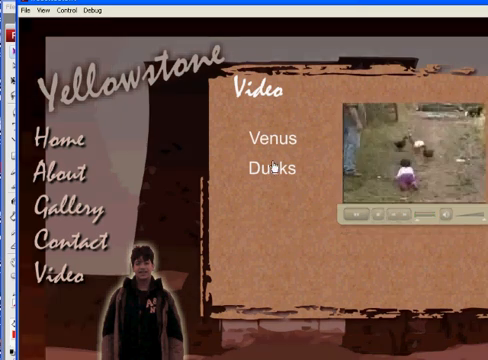
left_click(271, 139)
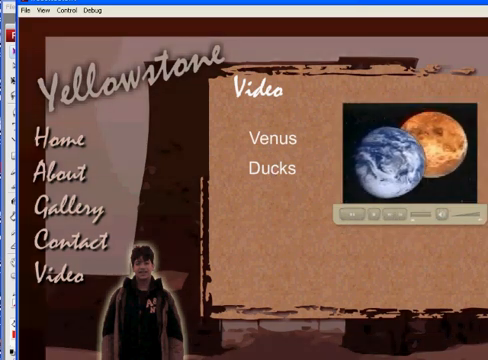